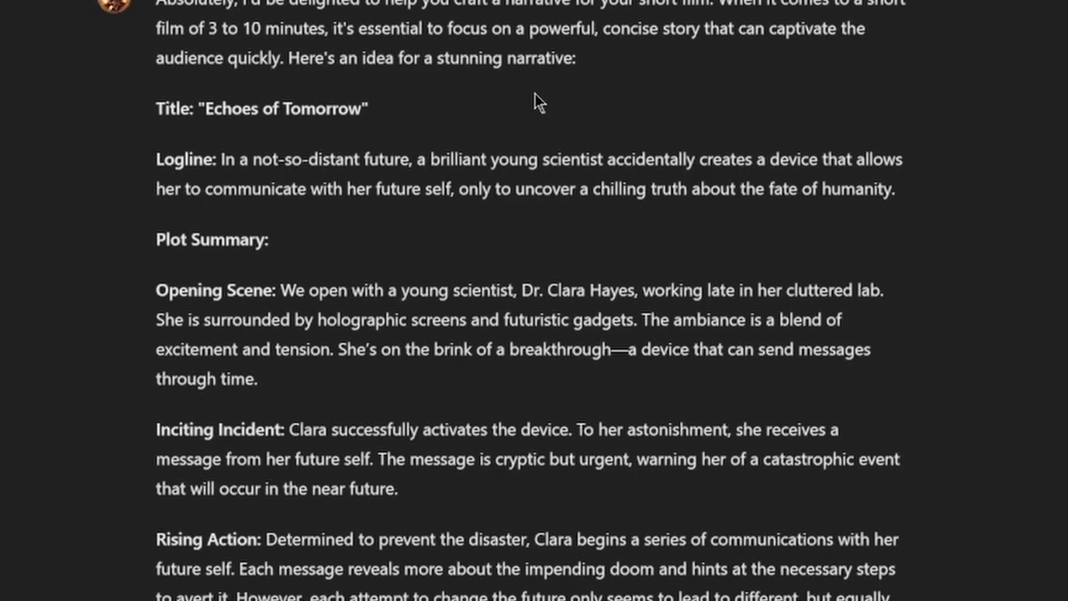
Step: Scroll down through the Midjourney feed of generated images
{"action": "scroll", "scroll_direction": "down", "scroll_amount": 3}
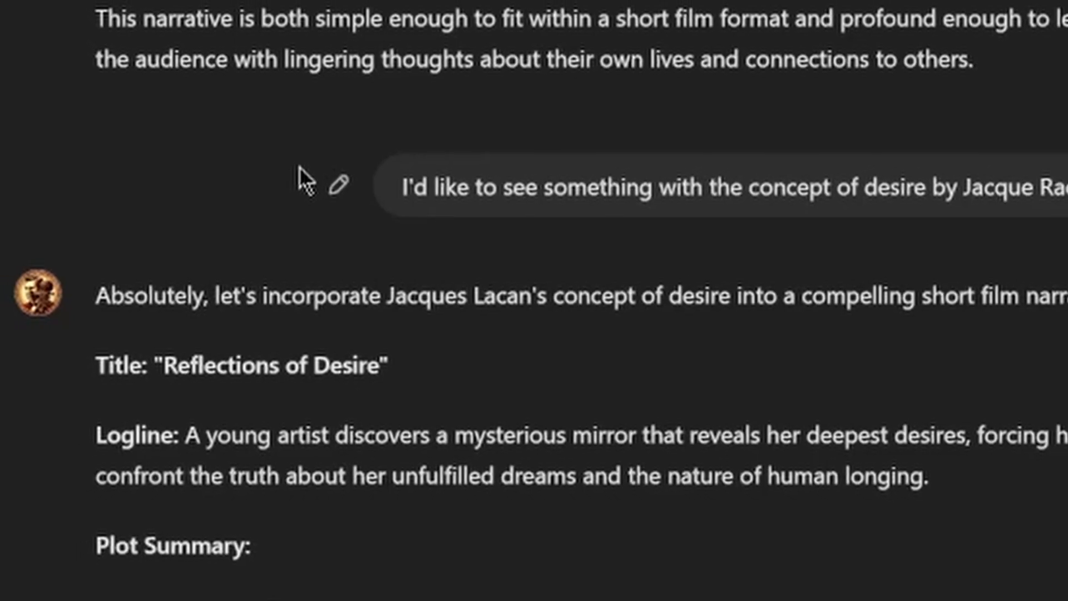
{"action": "scroll", "scroll_direction": "down", "scroll_amount": 3}
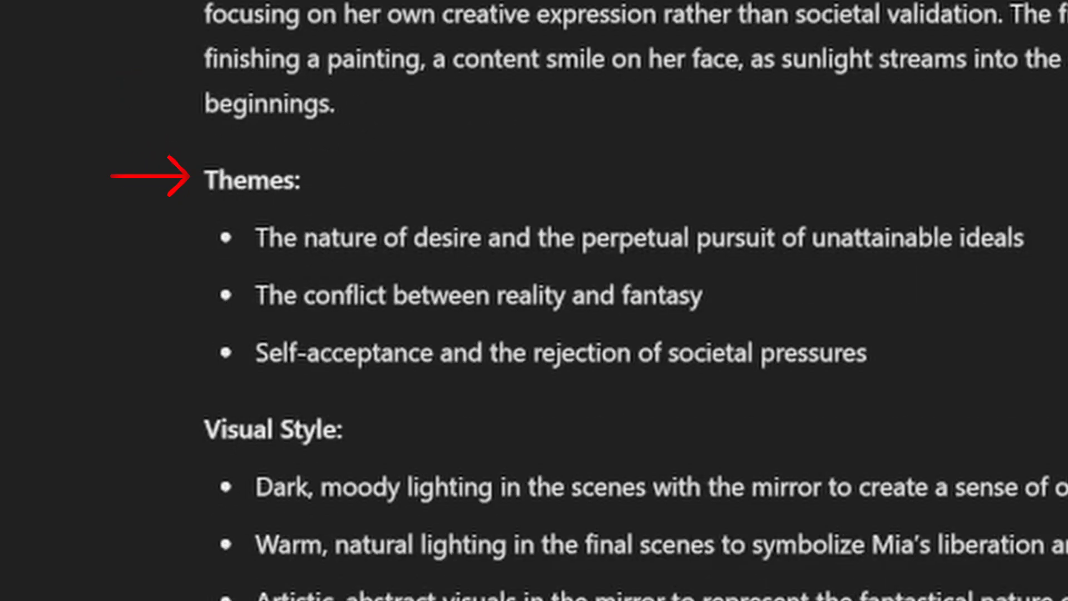
{"action": "scroll", "scroll_direction": "down", "scroll_amount": 3}
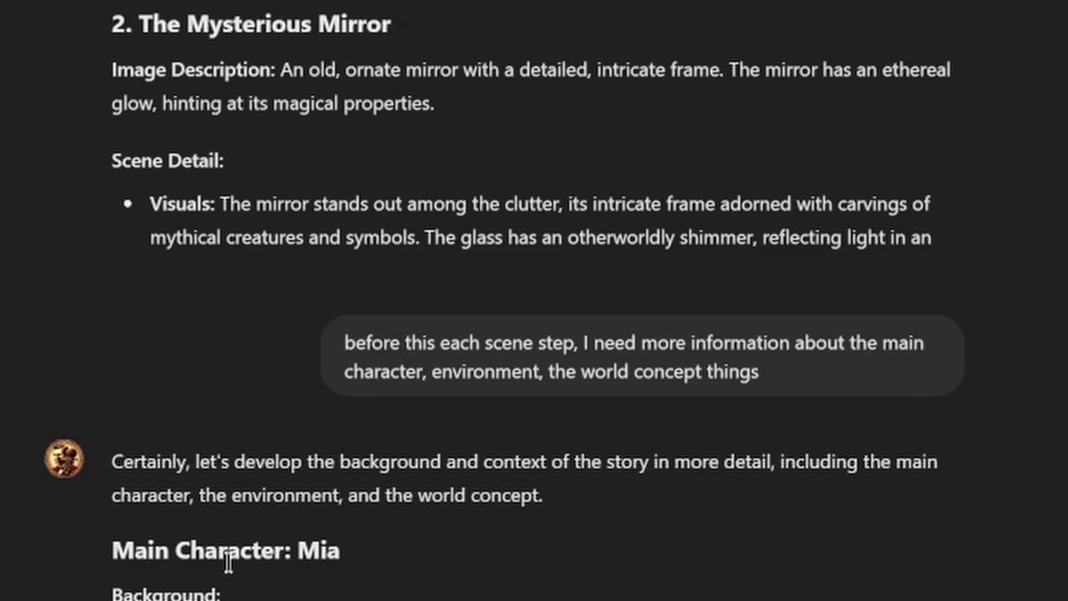
{"action": "scroll", "scroll_direction": "down", "scroll_amount": 3}
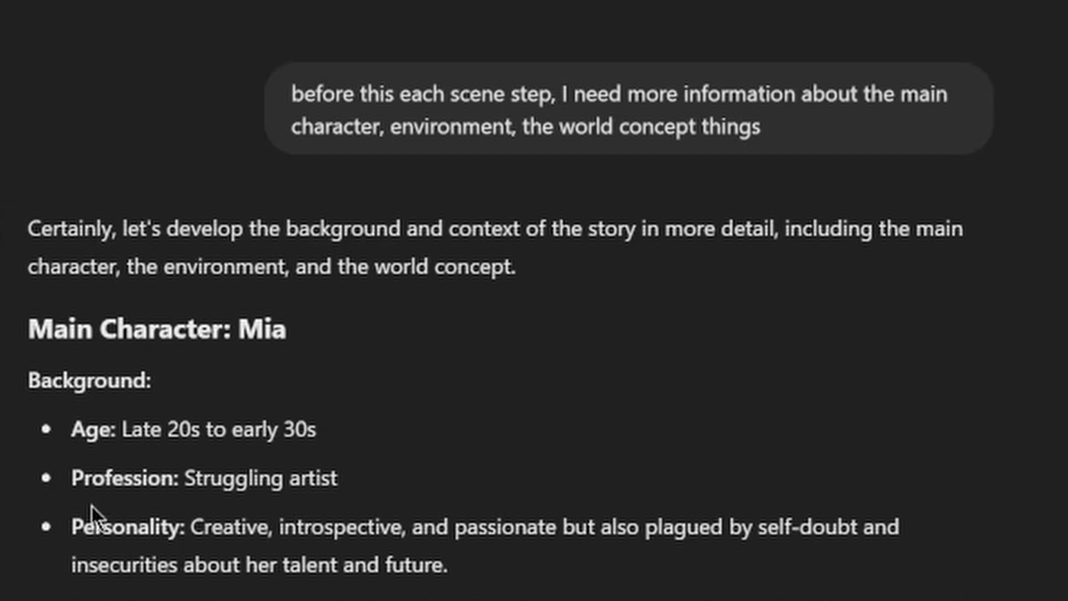
{"action": "scroll", "scroll_direction": "down", "scroll_amount": 3}
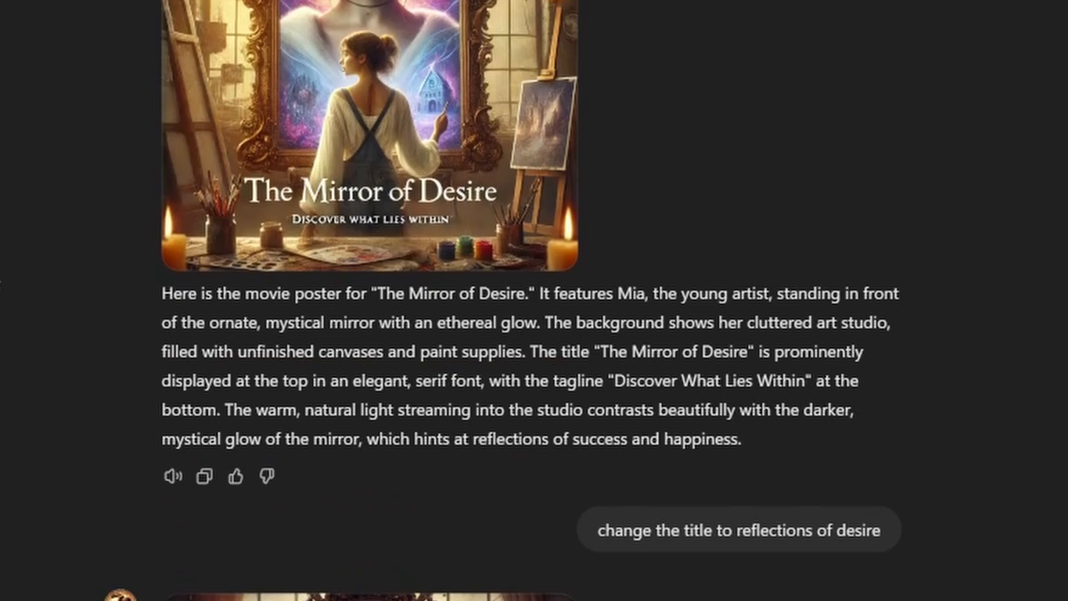
{"action": "scroll", "scroll_direction": "down", "scroll_amount": 3}
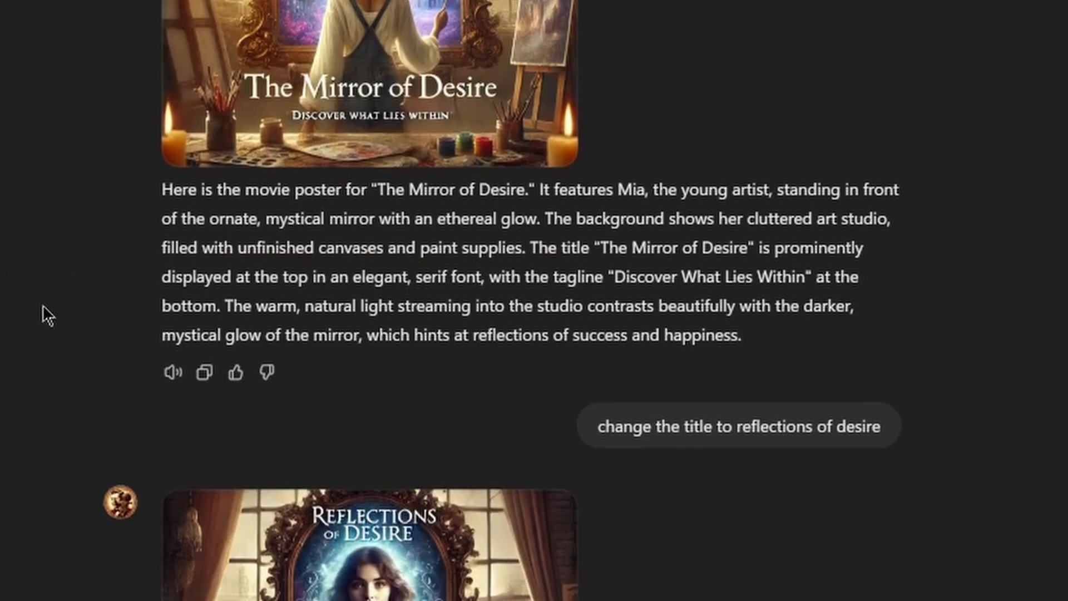
{"action": "scroll", "scroll_direction": "down", "scroll_amount": 3}
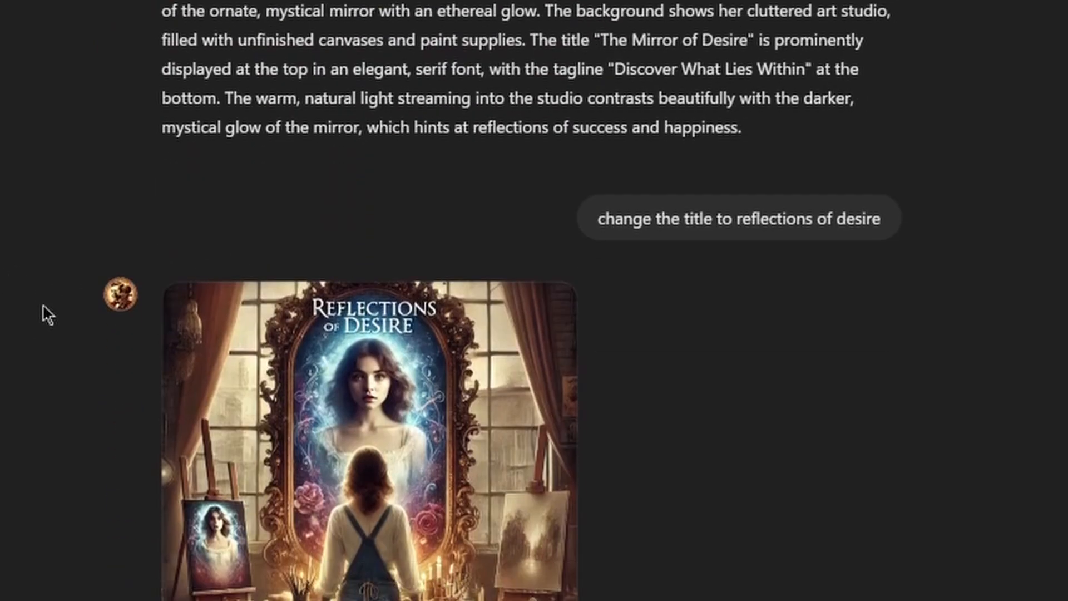
{"action": "scroll", "scroll_direction": "down", "scroll_amount": 3}
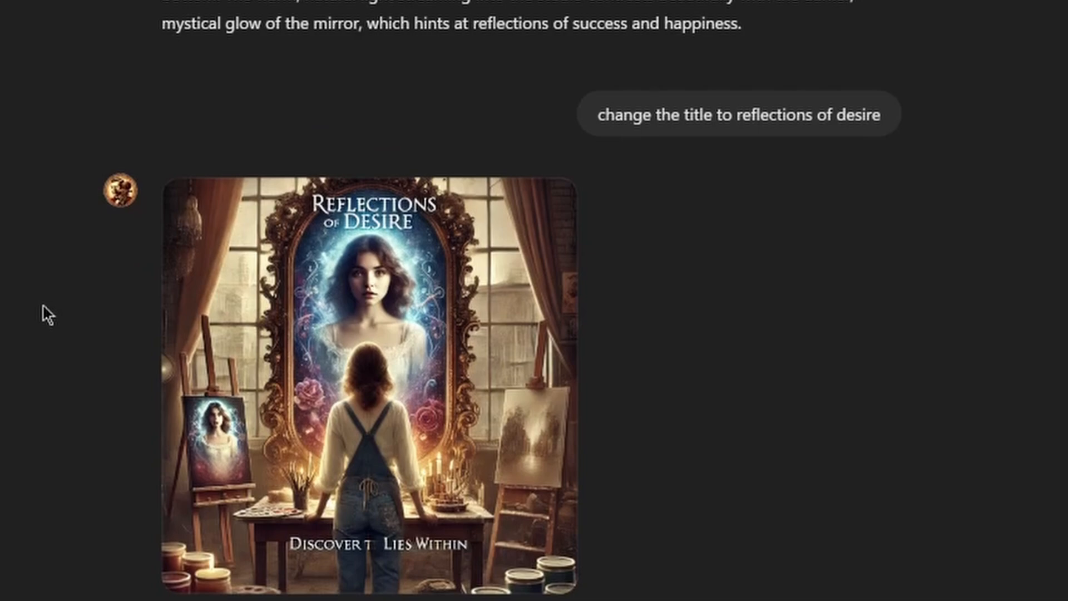
{"action": "scroll", "scroll_direction": "down", "scroll_amount": 3}
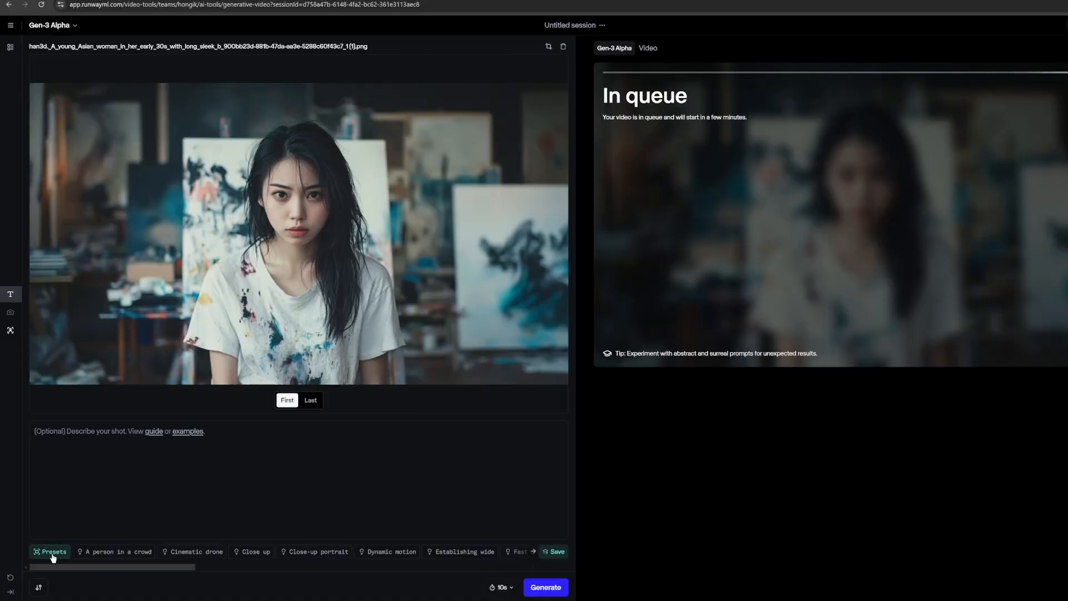
Step: Open the Organize archive and browse the young artist's studio portraits
{"action": "left_click", "coordinate": [52, 551]}
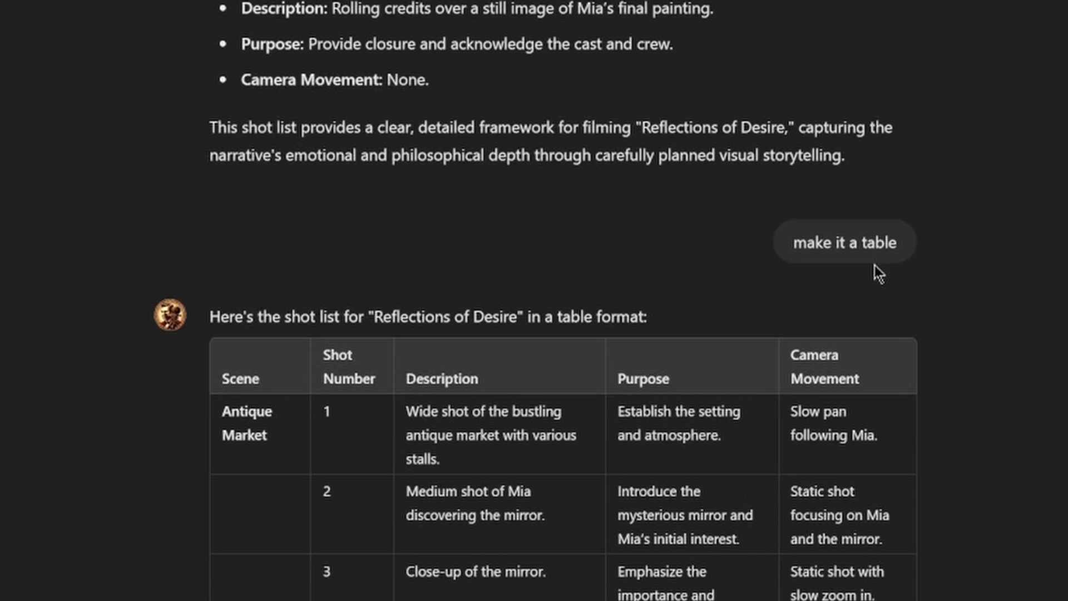
{"action": "scroll", "scroll_direction": "down", "scroll_amount": 3}
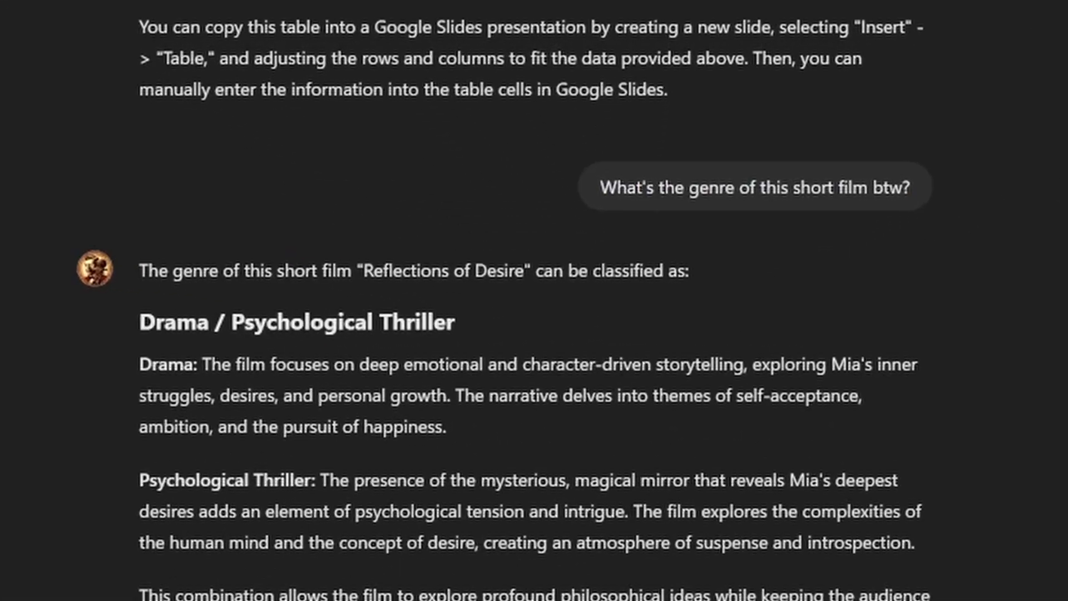
{"action": "scroll", "scroll_direction": "up", "scroll_amount": 3}
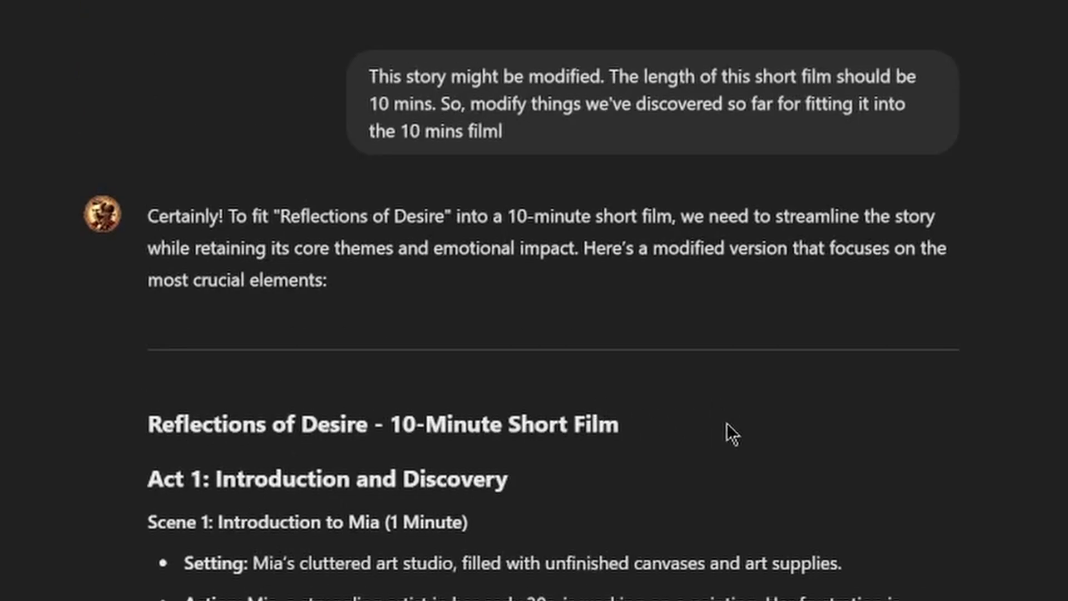
{"action": "mouse_move", "coordinate": [786, 166]}
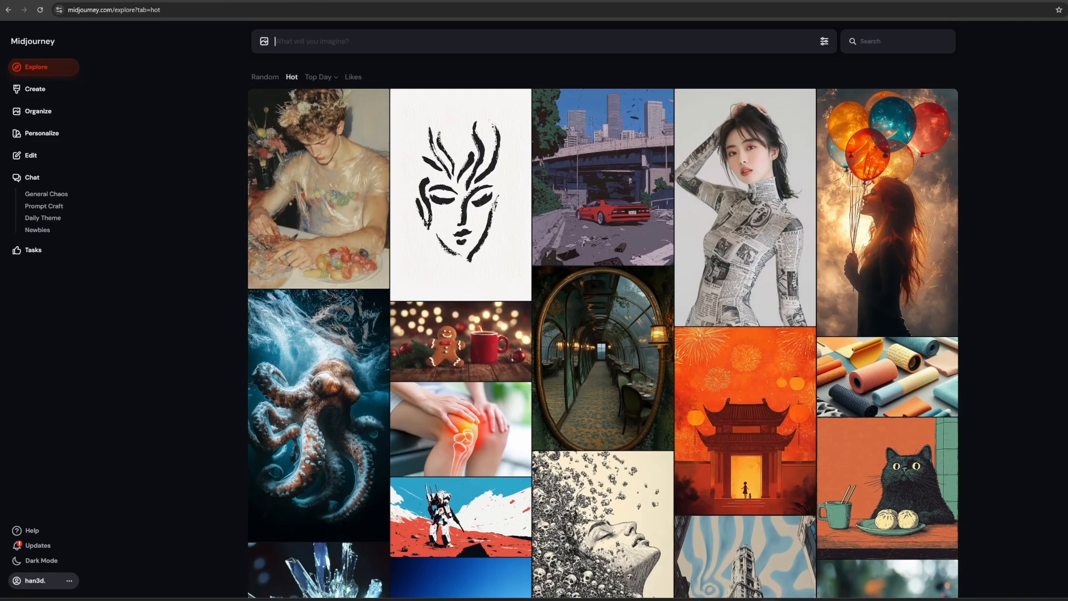
{"action": "left_click", "coordinate": [37, 111]}
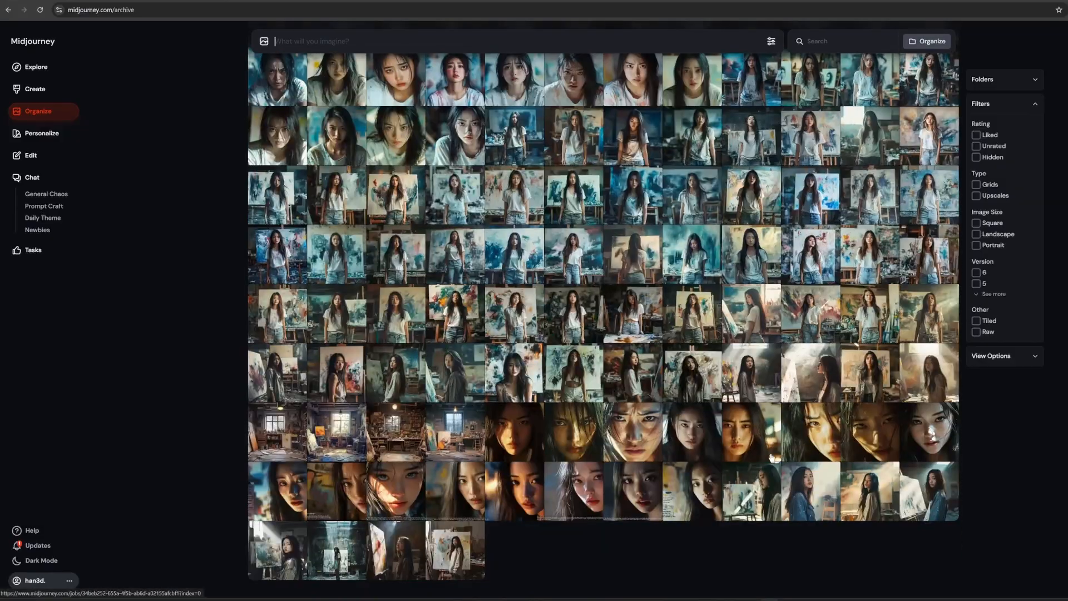
{"action": "scroll", "scroll_direction": "down", "scroll_amount": 3}
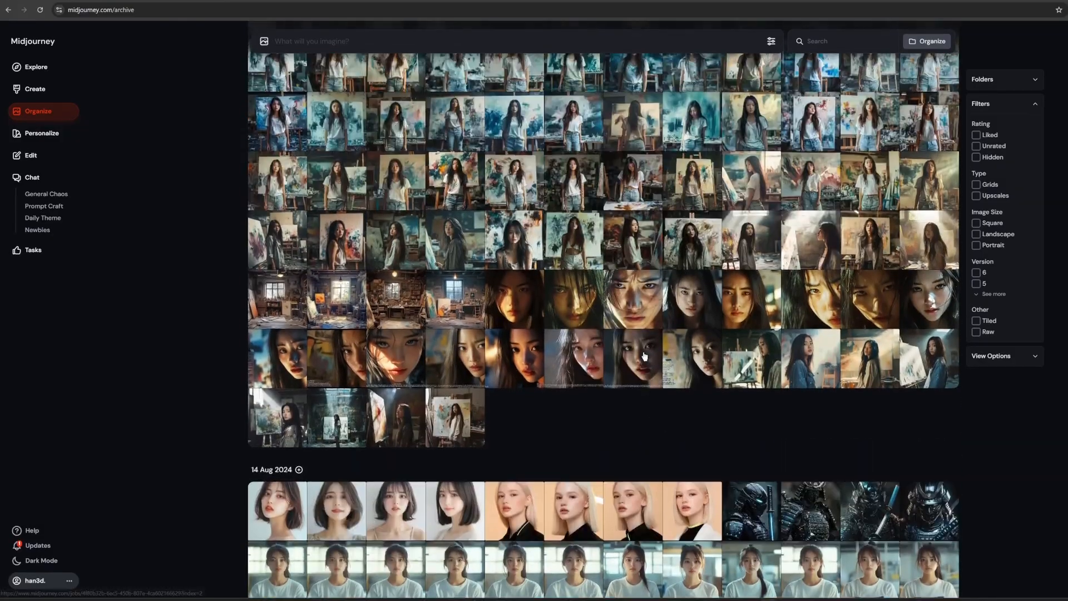
{"action": "scroll", "scroll_direction": "down", "scroll_amount": 3}
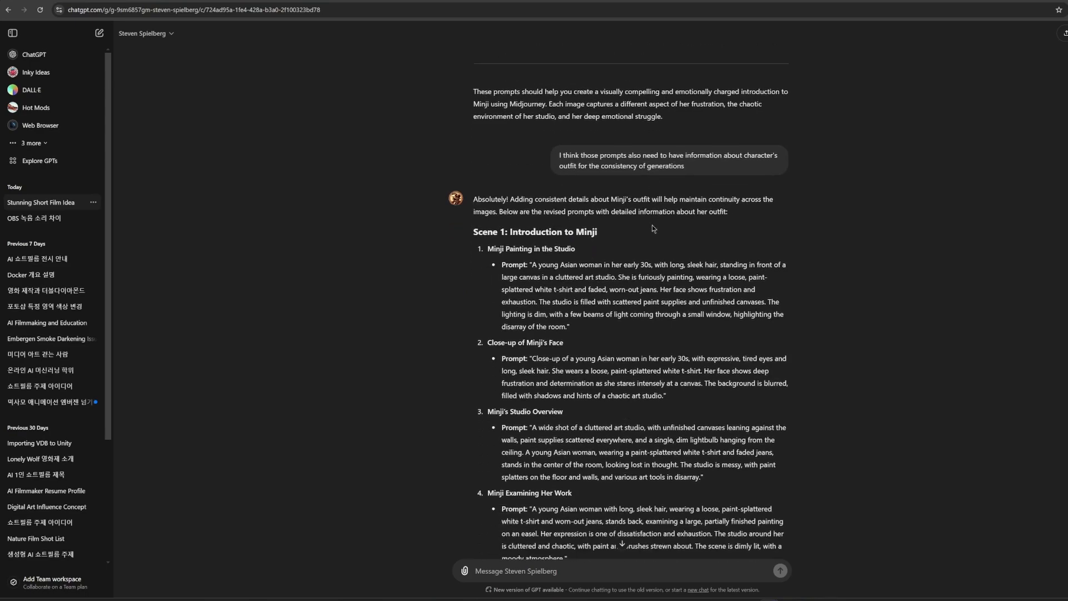
{"action": "scroll", "scroll_direction": "down", "scroll_amount": 3}
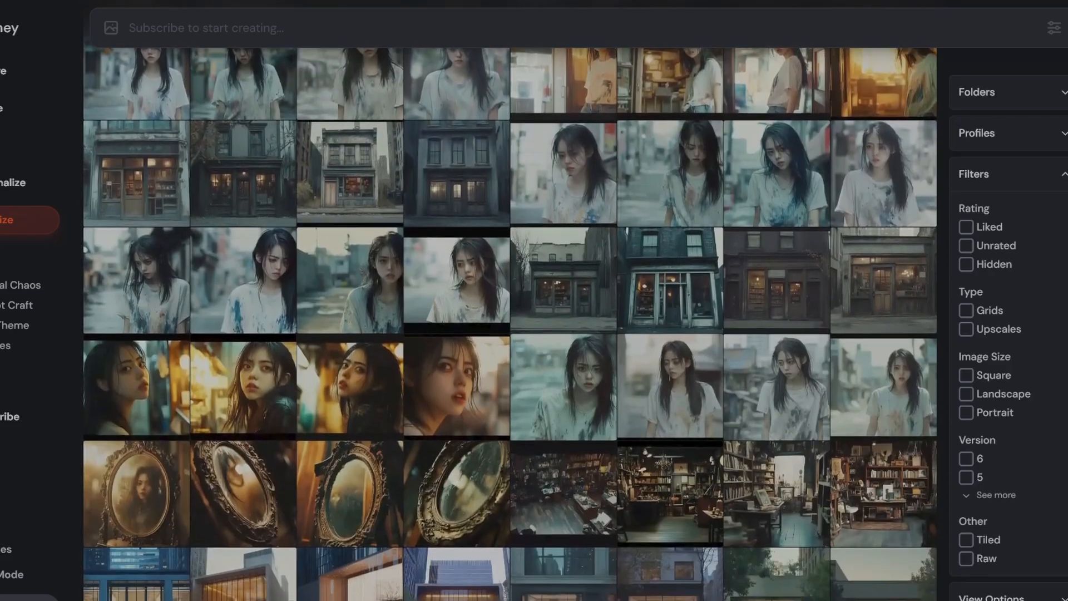
Step: Attach the studio portrait as a character reference and set character weight 100
{"action": "scroll", "scroll_direction": "down", "scroll_amount": 3}
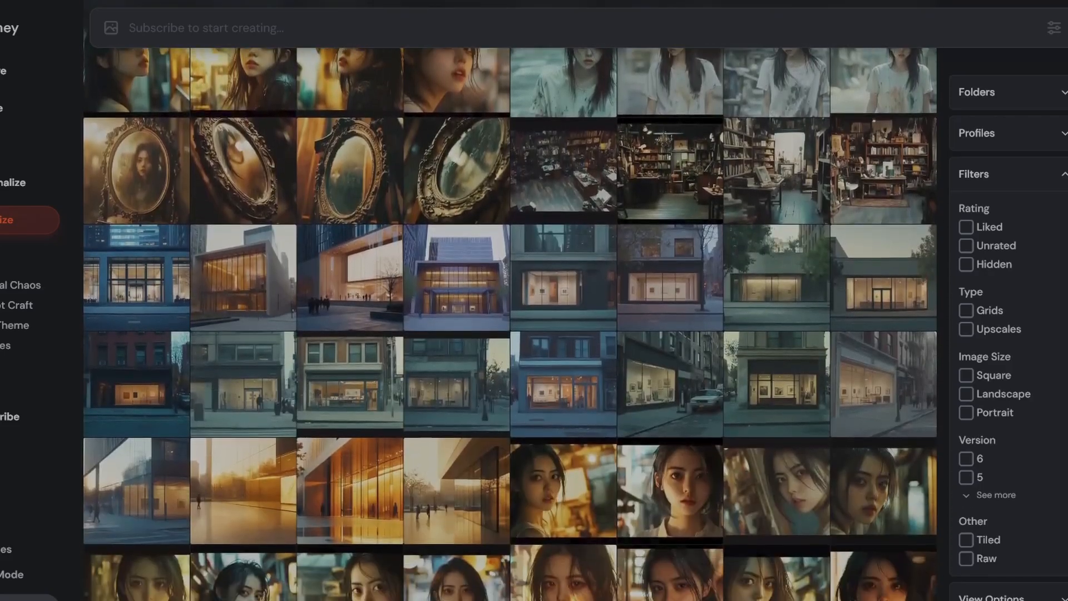
{"action": "scroll", "scroll_direction": "down", "scroll_amount": 3}
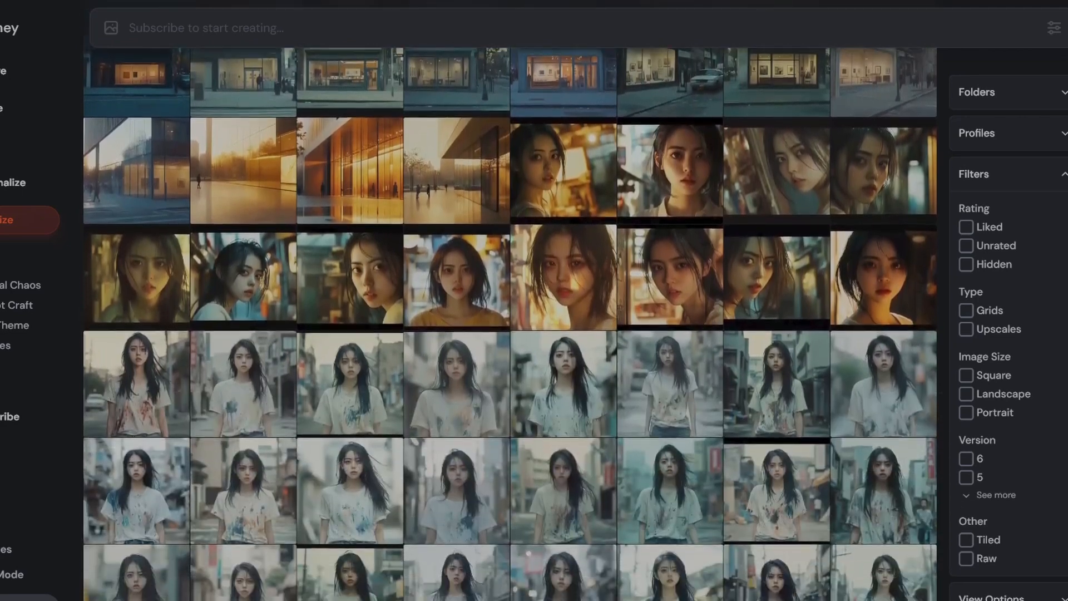
{"action": "scroll", "scroll_direction": "down", "scroll_amount": 3}
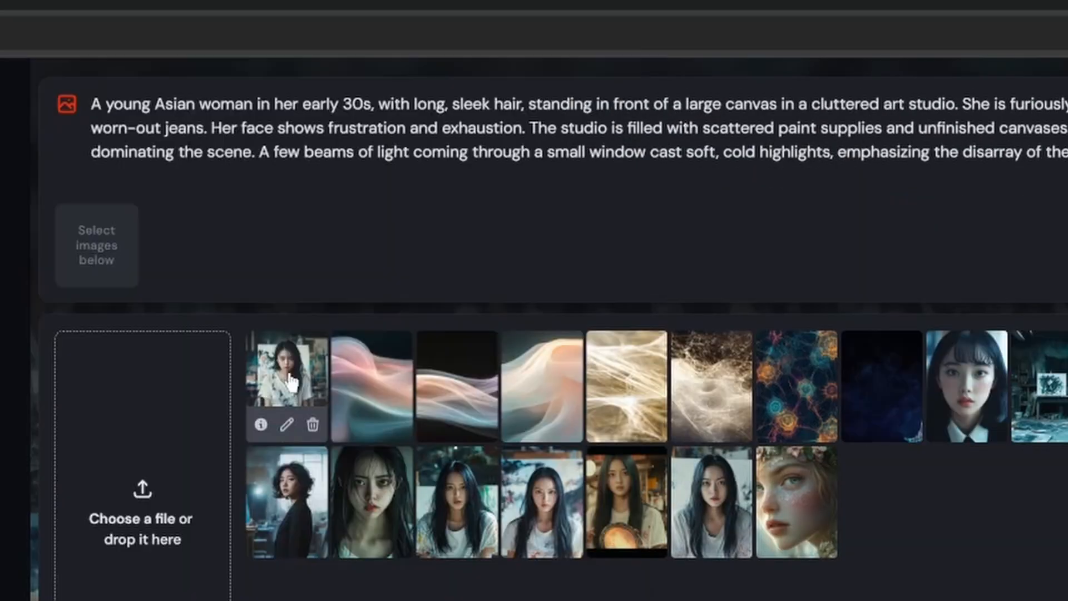
{"action": "left_click", "coordinate": [285, 385]}
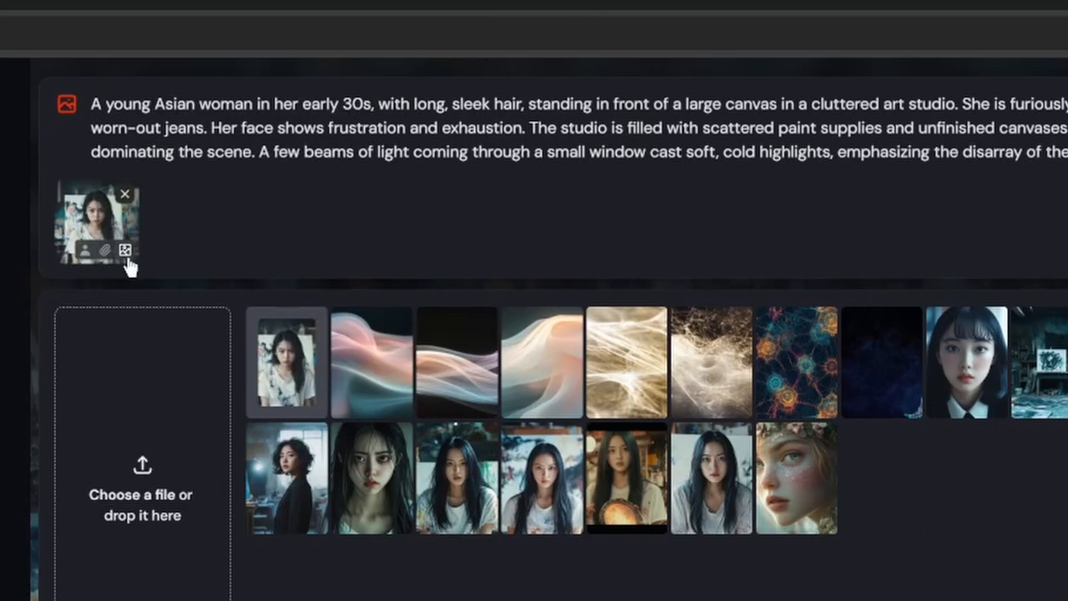
{"action": "scroll", "scroll_direction": "right", "scroll_amount": 3}
{"action": "type", "text": " --cw"}
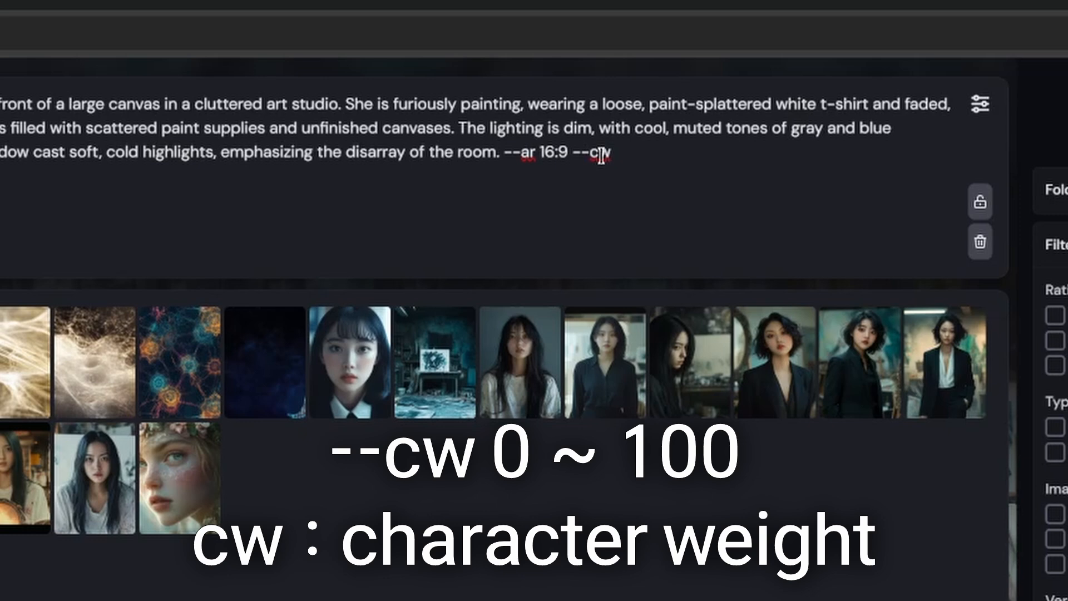
{"action": "type", "text": "100"}
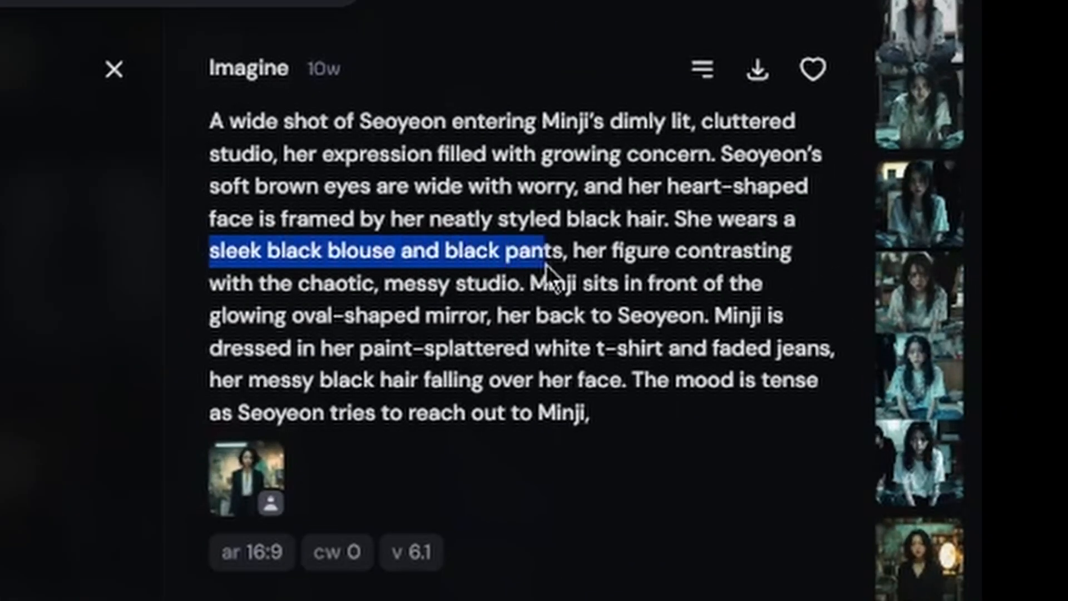
Step: Switch to ChatGPT to send feedback on shot variety, environments and eight scenes
{"action": "left_click", "coordinate": [113, 69]}
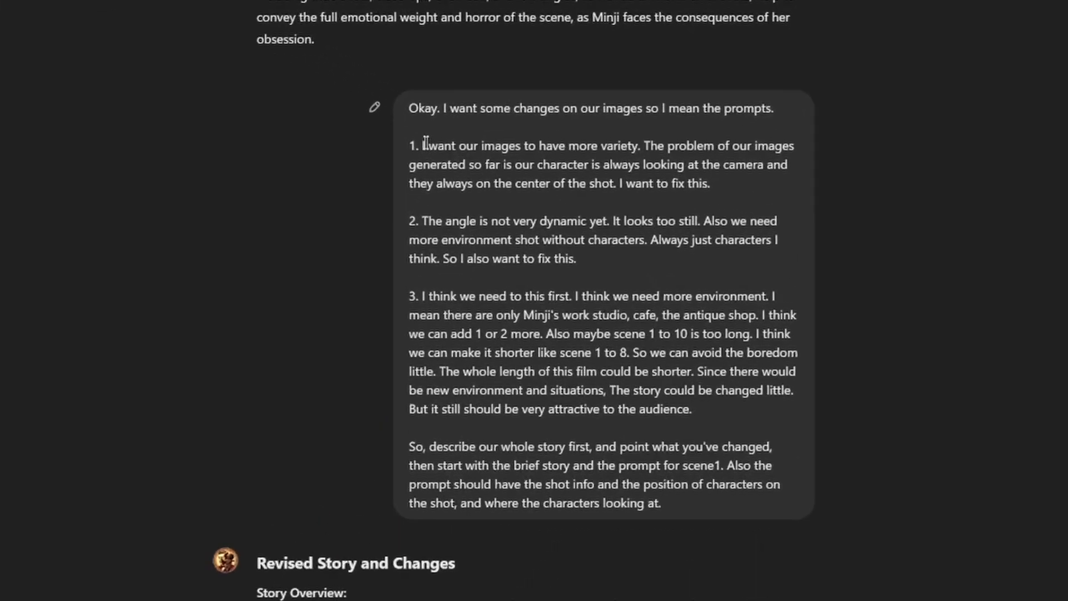
Step: Select the browser address bar to navigate to app.runwayml.com
{"action": "left_click_drag", "start_coordinate": [421, 106], "coordinate": [688, 133]}
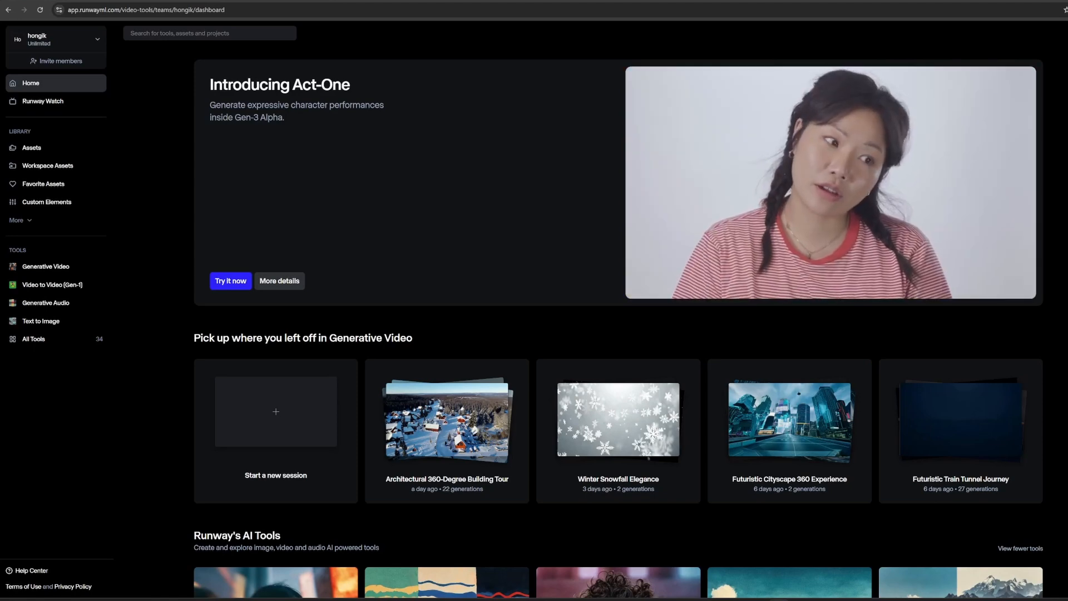
Step: Start a Generative Video session using the paint-splattered portrait as first frame, and generate
{"action": "scroll", "scroll_direction": "down", "scroll_amount": 3}
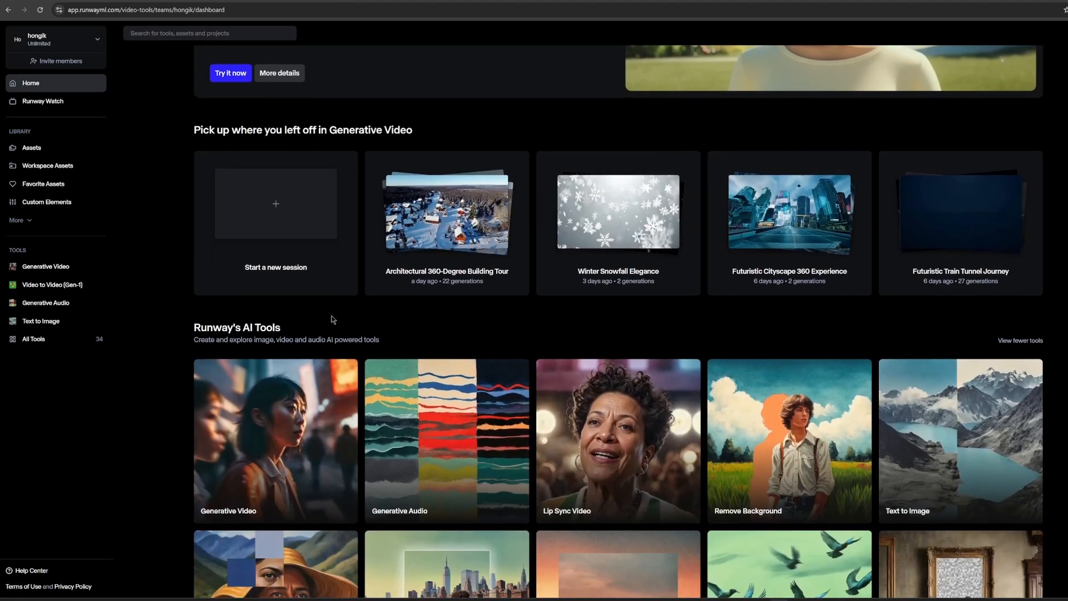
{"action": "left_click", "coordinate": [276, 203]}
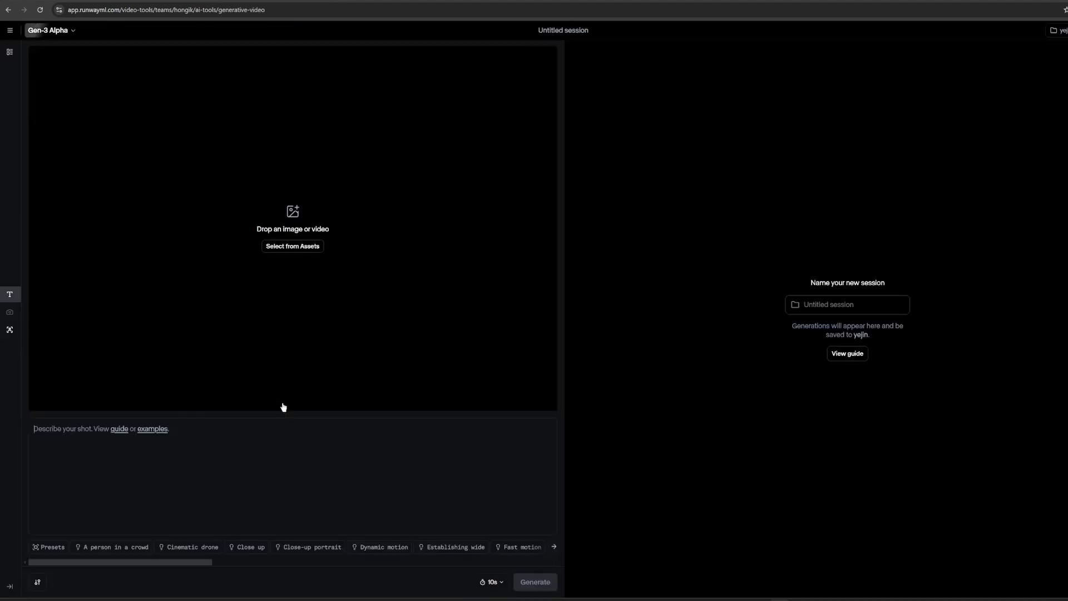
{"action": "left_click", "coordinate": [292, 246]}
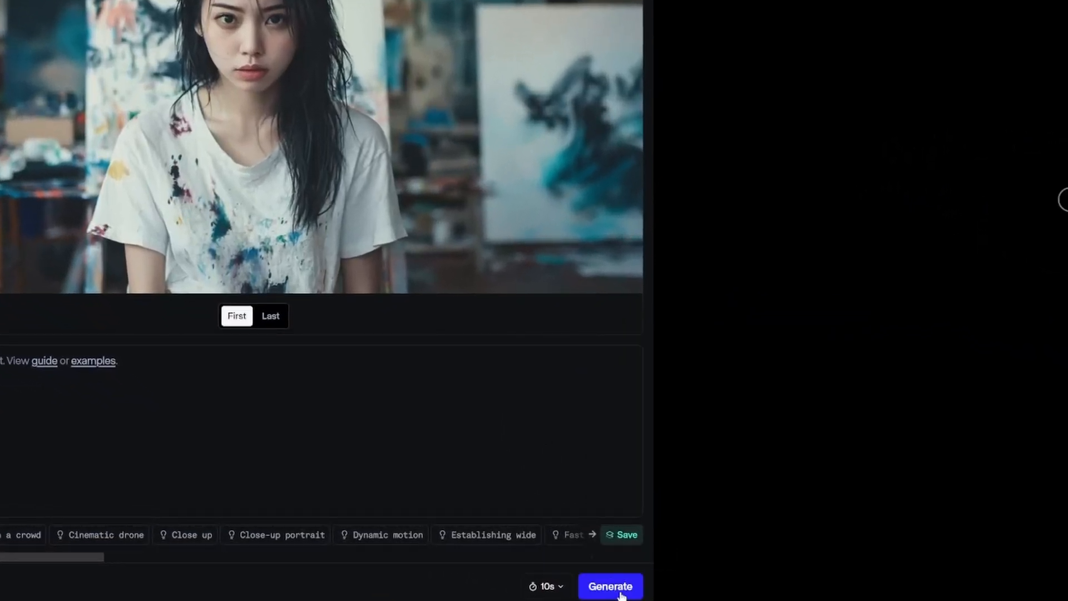
{"action": "left_click", "coordinate": [609, 586]}
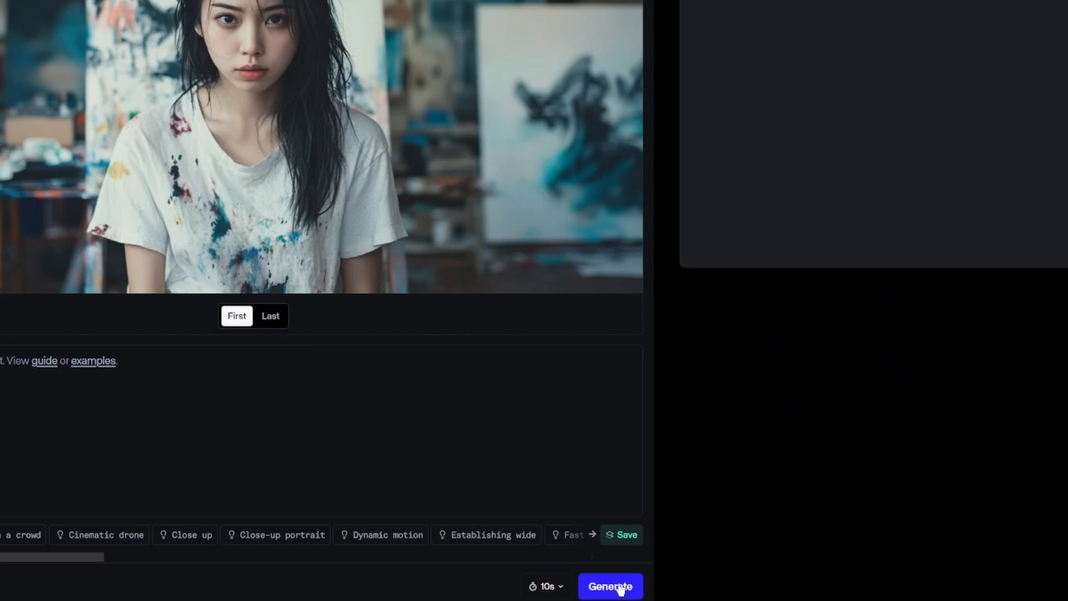
{"action": "left_click", "coordinate": [609, 586]}
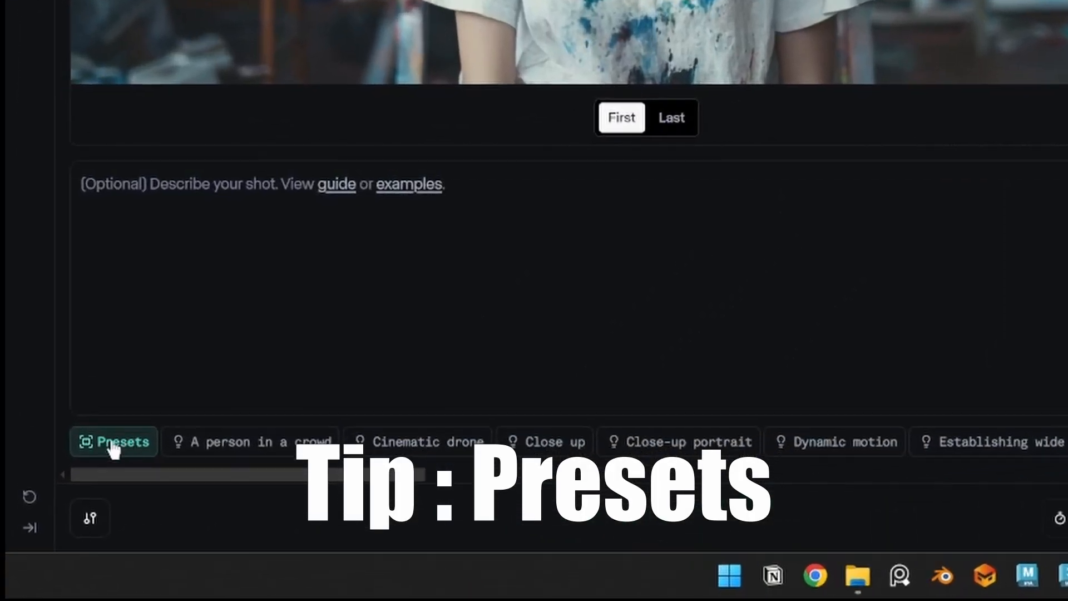
Step: Apply the Static camera preset and add 'Muted color, natural movement' to the prompt
{"action": "left_click", "coordinate": [114, 441]}
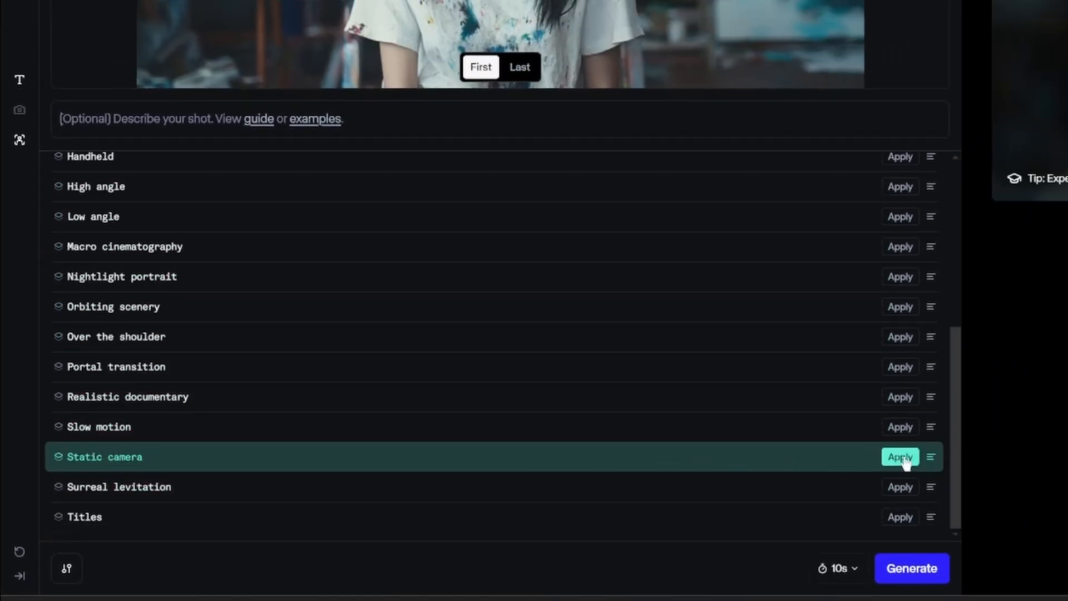
{"action": "left_click", "coordinate": [899, 456]}
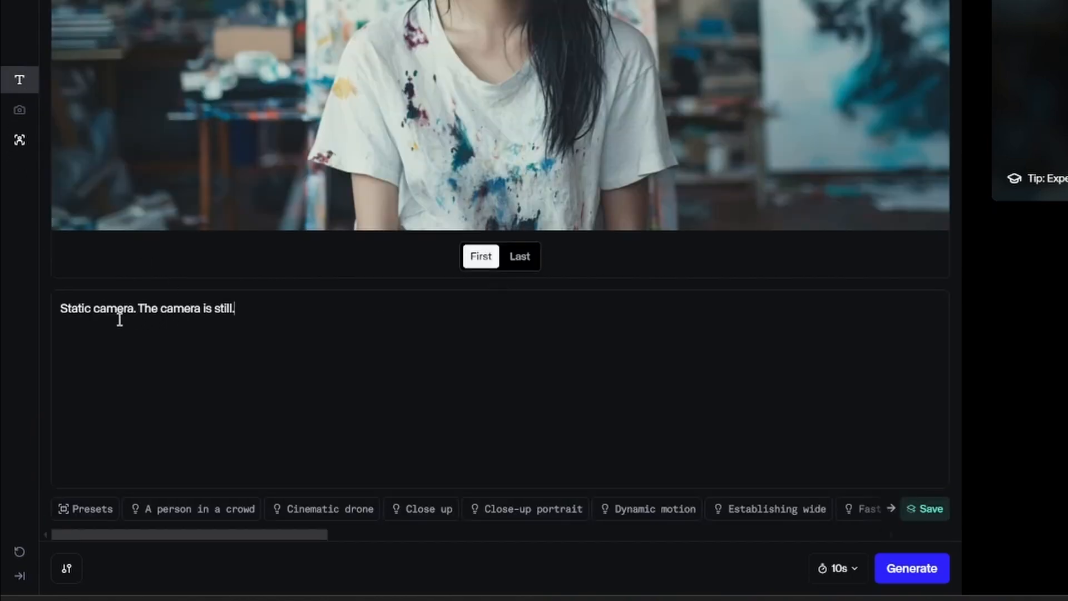
{"action": "type", "text": "Muted c"}
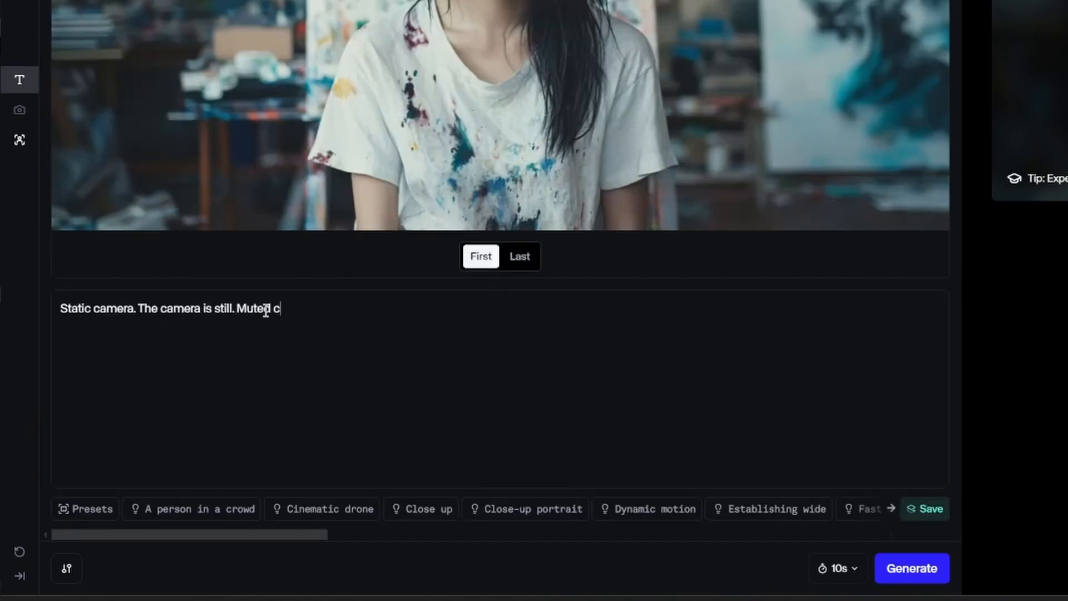
{"action": "type", "text": "olor, natural movement"}
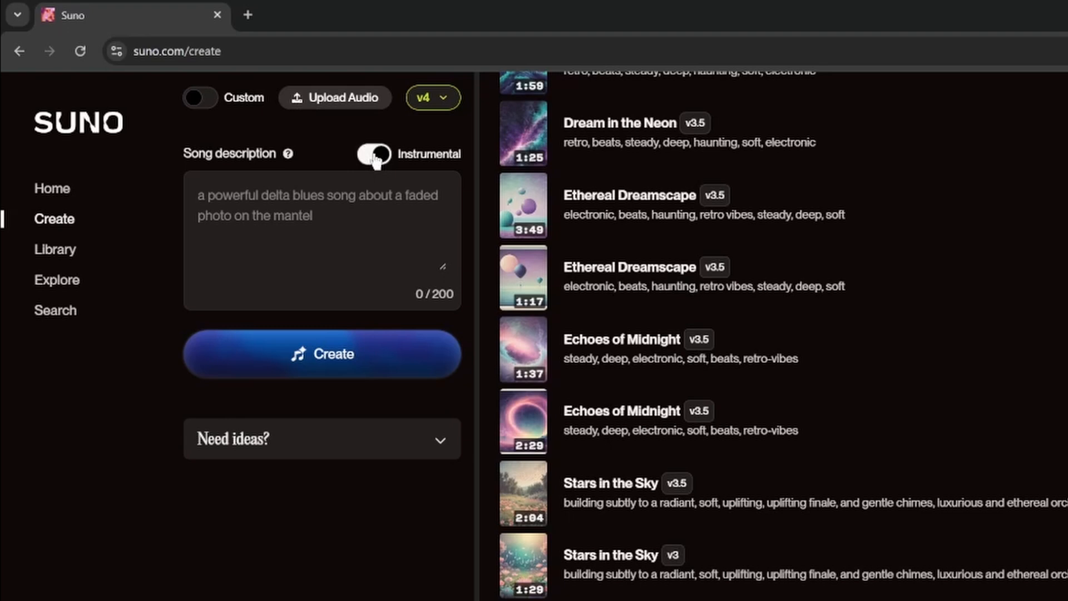
Step: Describe a dark, haunting piano, strings and eerie ambient track, then create it
{"action": "left_click", "coordinate": [373, 155]}
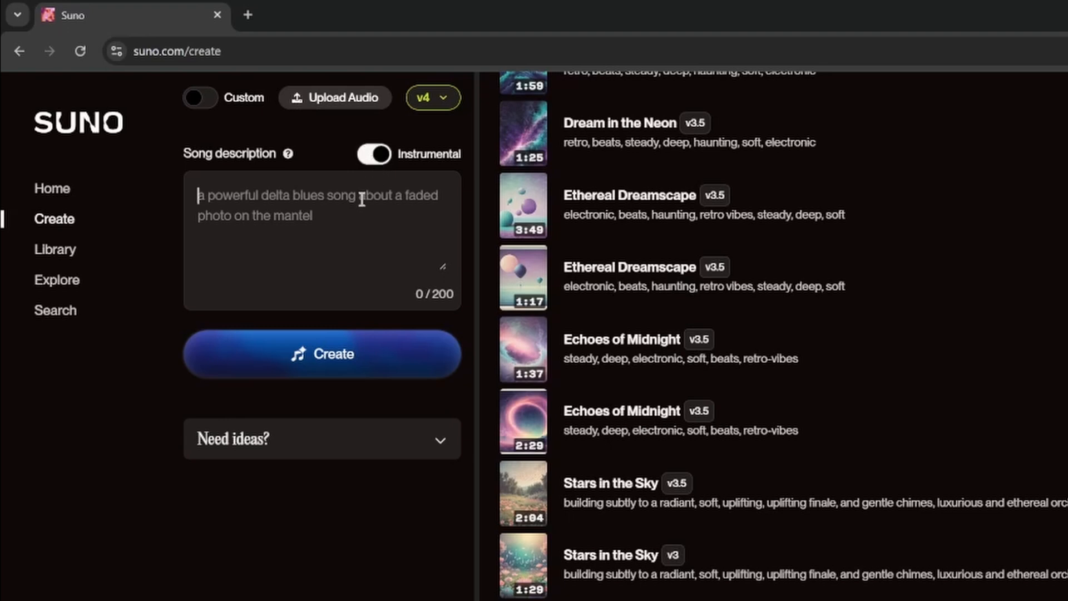
{"action": "type", "text": "Dark, haunting atmosphere with melancholic piano, subtle strings, and eerie ambient tones blending reality and illusion"}
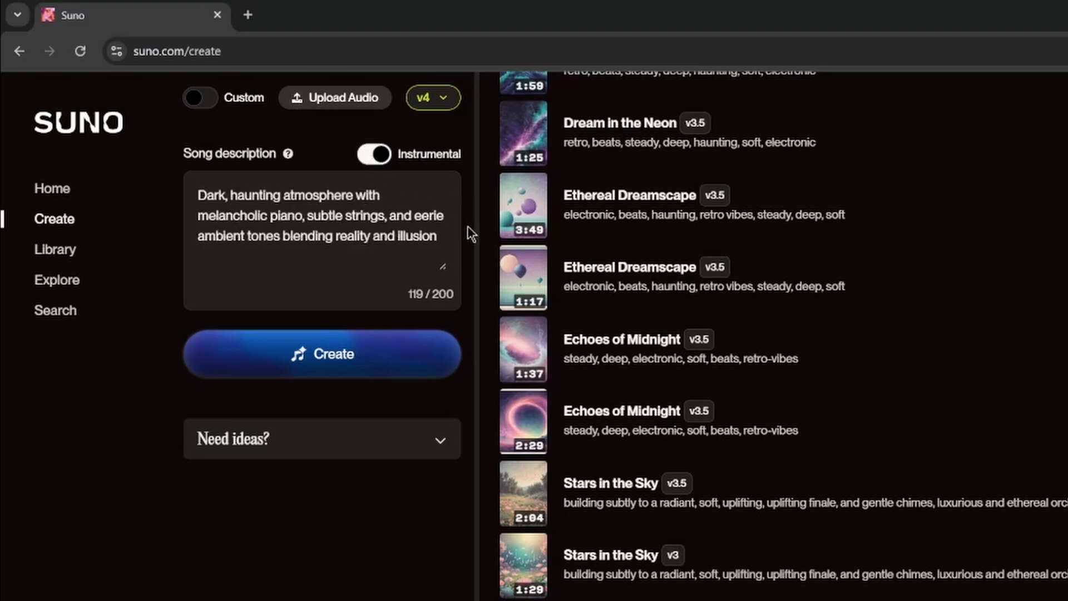
{"action": "left_click", "coordinate": [322, 354]}
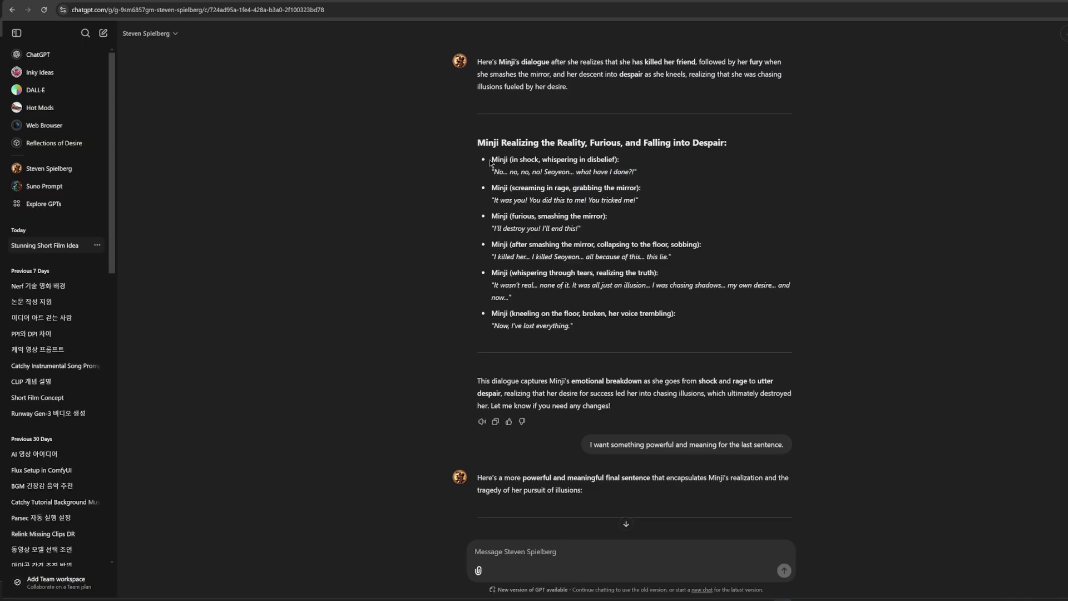
Step: Highlight part of Minji's breakdown dialogue in the ChatGPT reply
{"action": "left_click_drag", "start_coordinate": [490, 160], "coordinate": [637, 172]}
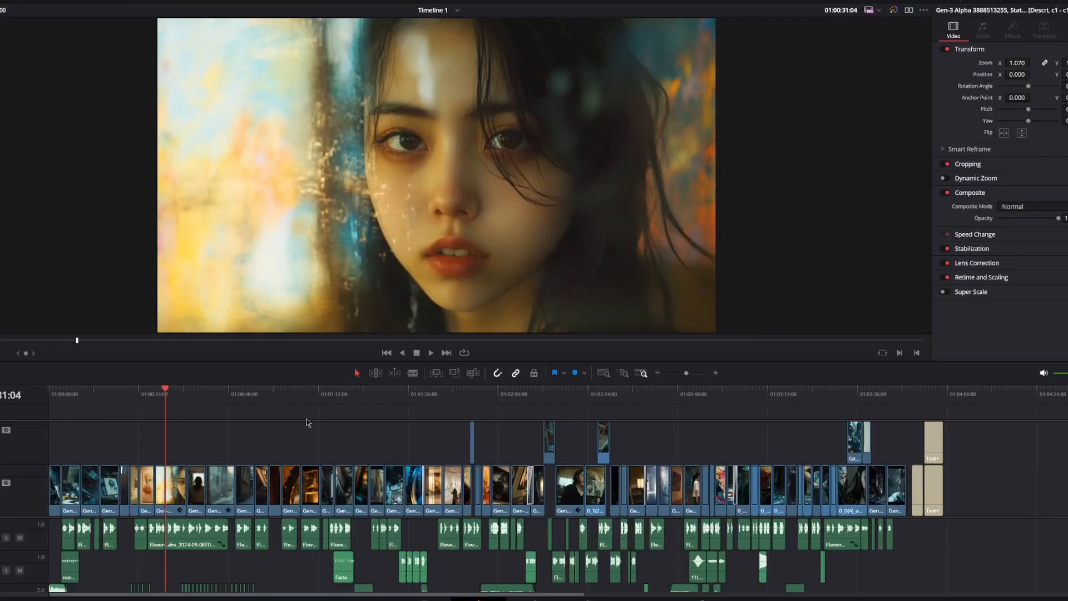
{"action": "left_click", "coordinate": [340, 393]}
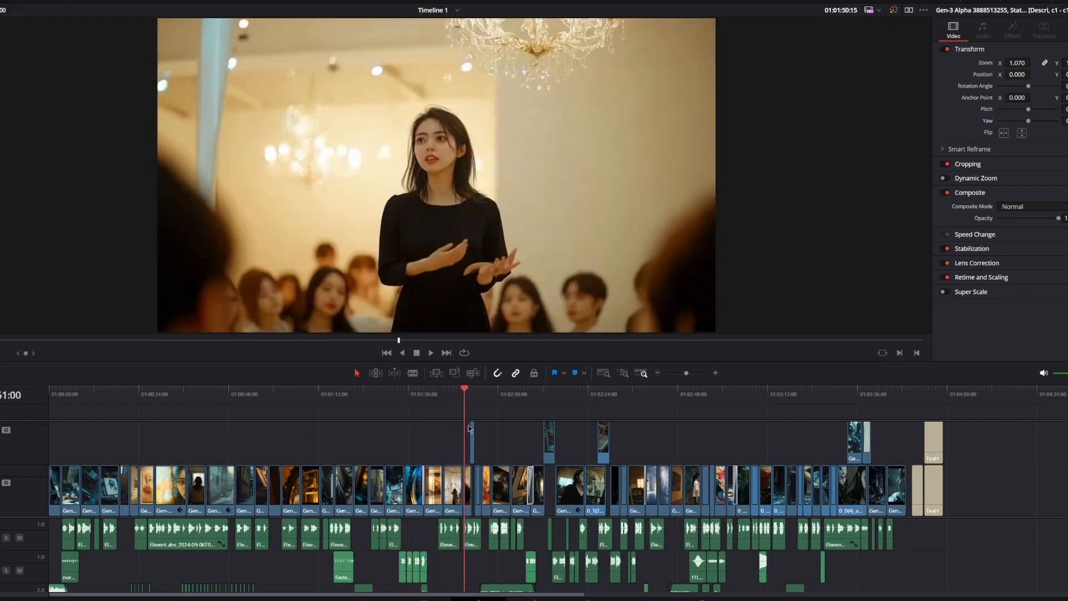
{"action": "left_click", "coordinate": [514, 393]}
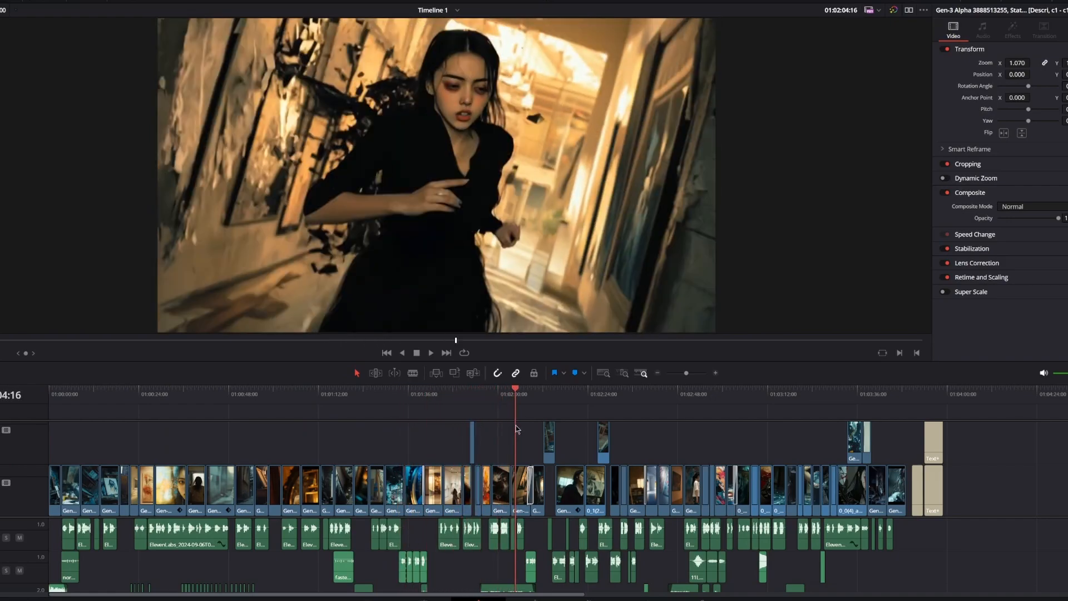